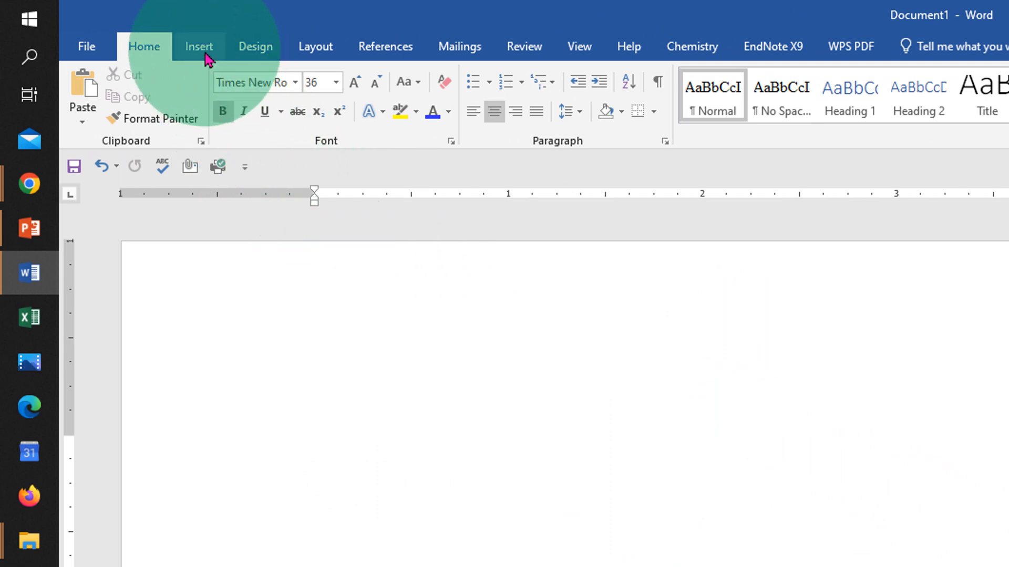
Step: Show the Insert commands for headers, footers and page numbers
click(198, 47)
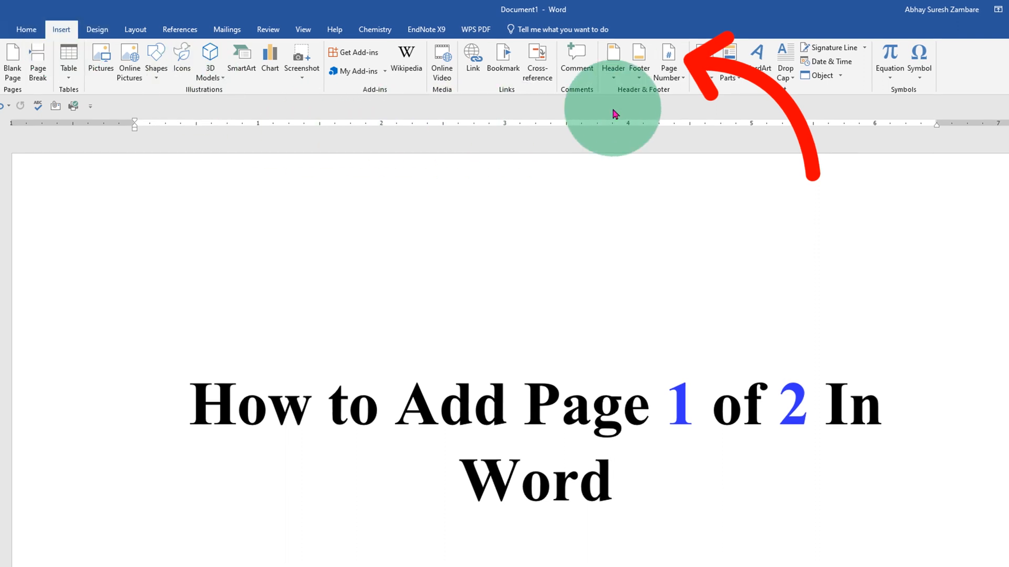
Step: Browse the Top of Page number gallery down to the Page X of Y designs
click(669, 61)
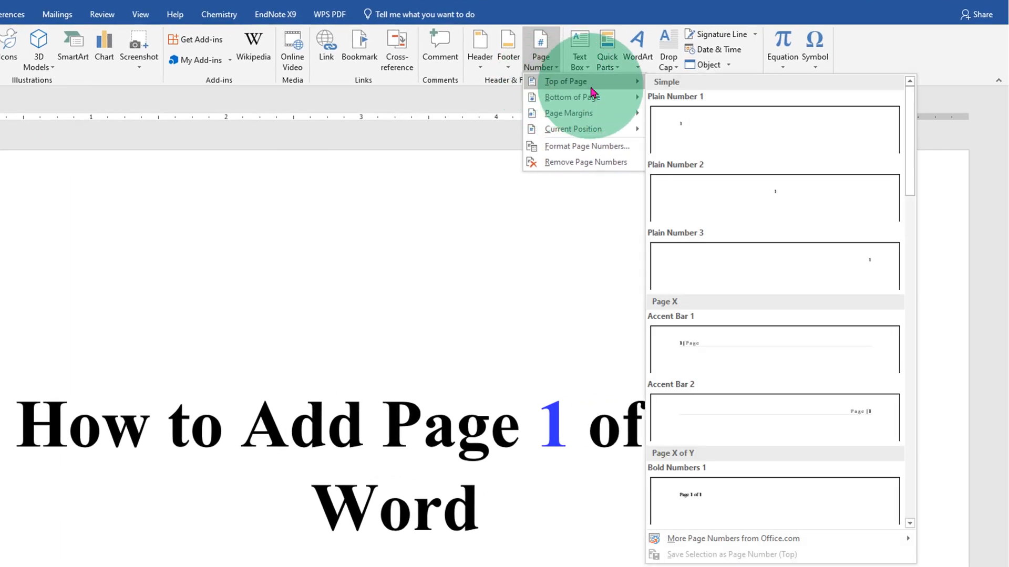
mouse_move(612, 93)
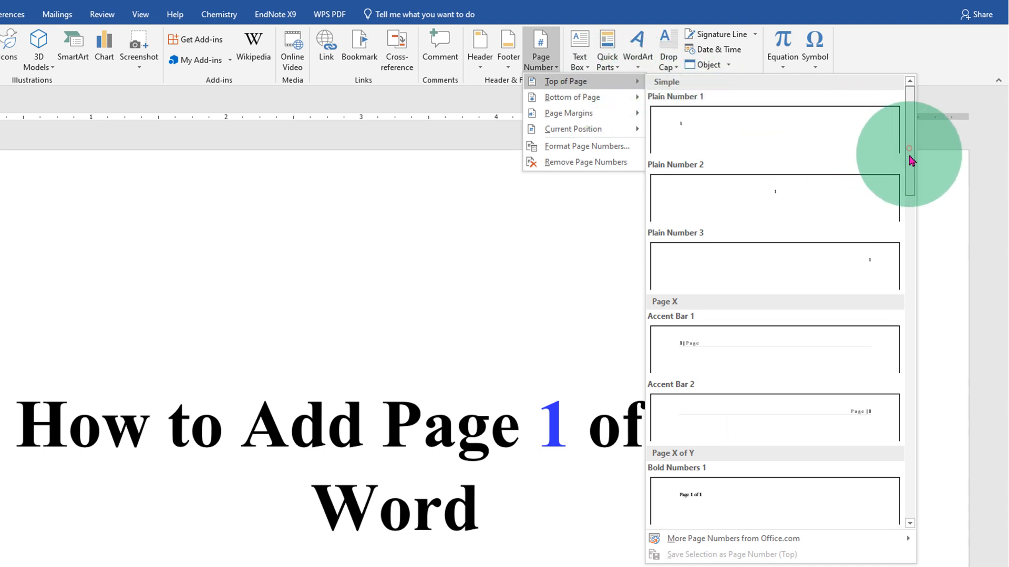
scroll(down, 3)
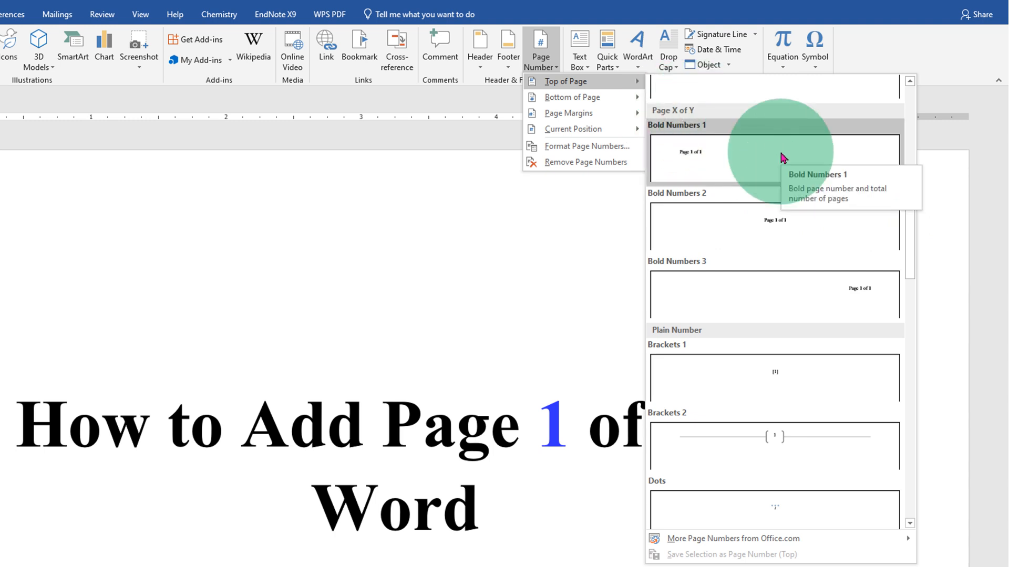
mouse_move(685, 169)
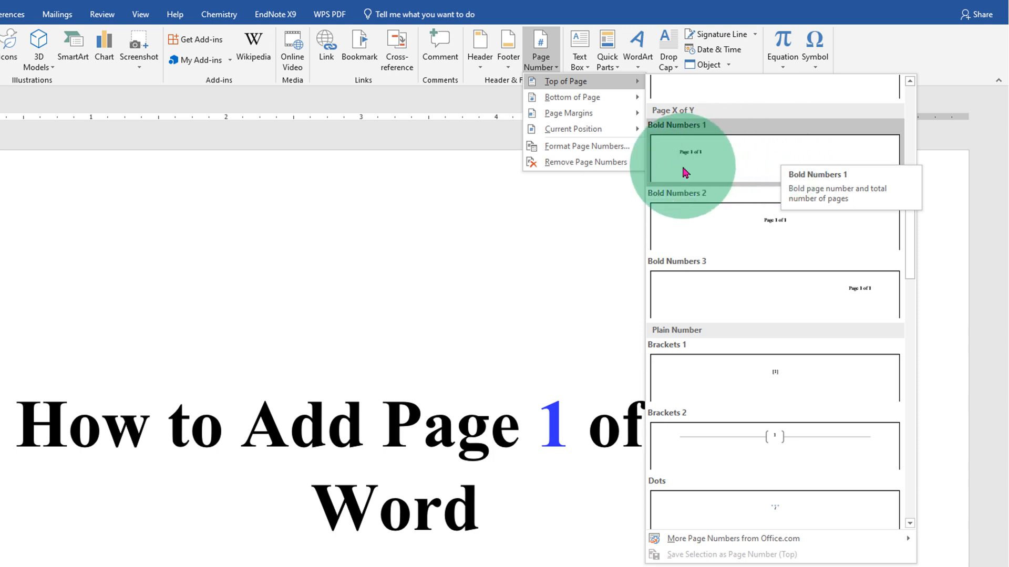
mouse_move(730, 221)
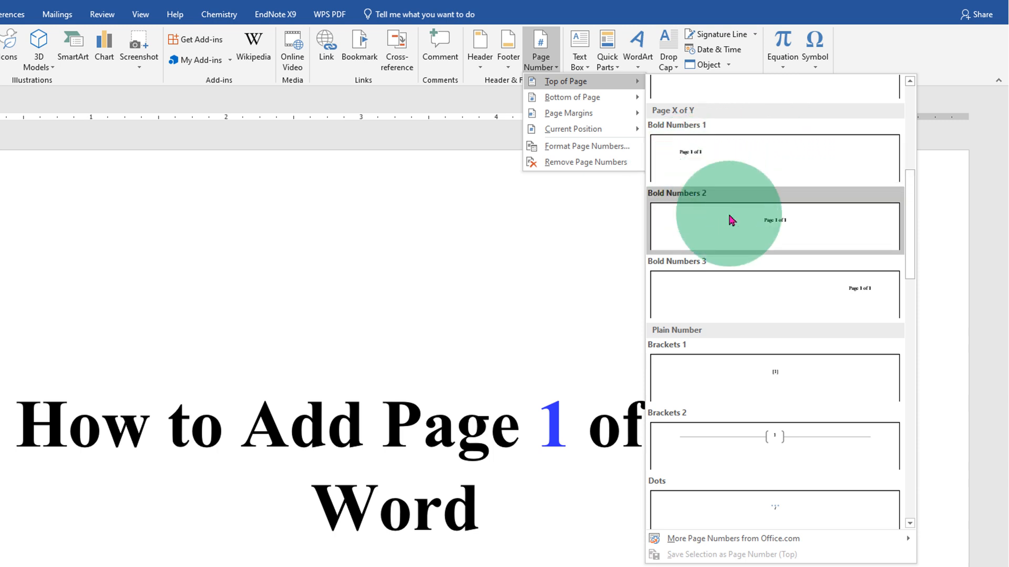
mouse_move(826, 298)
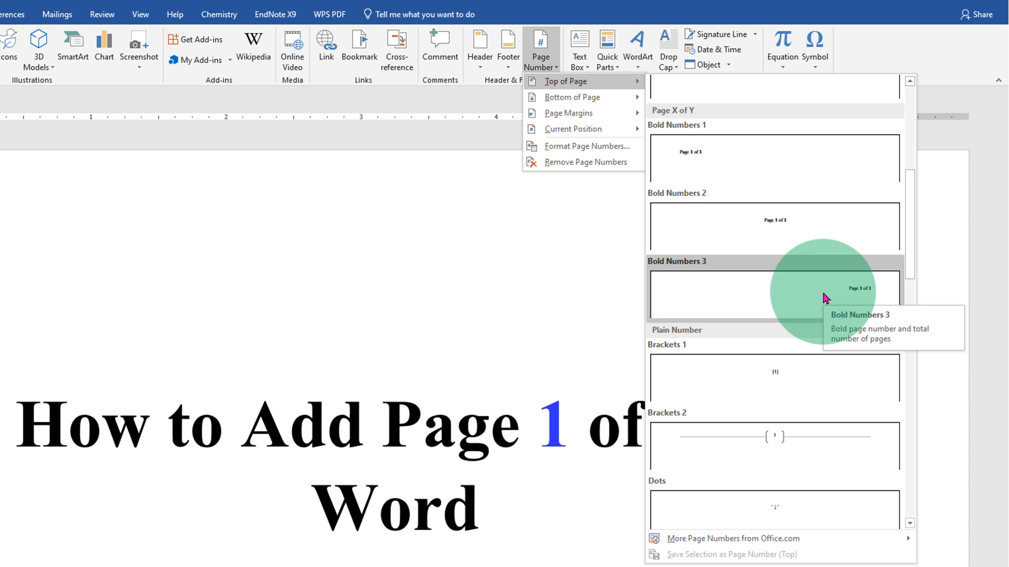
mouse_move(809, 232)
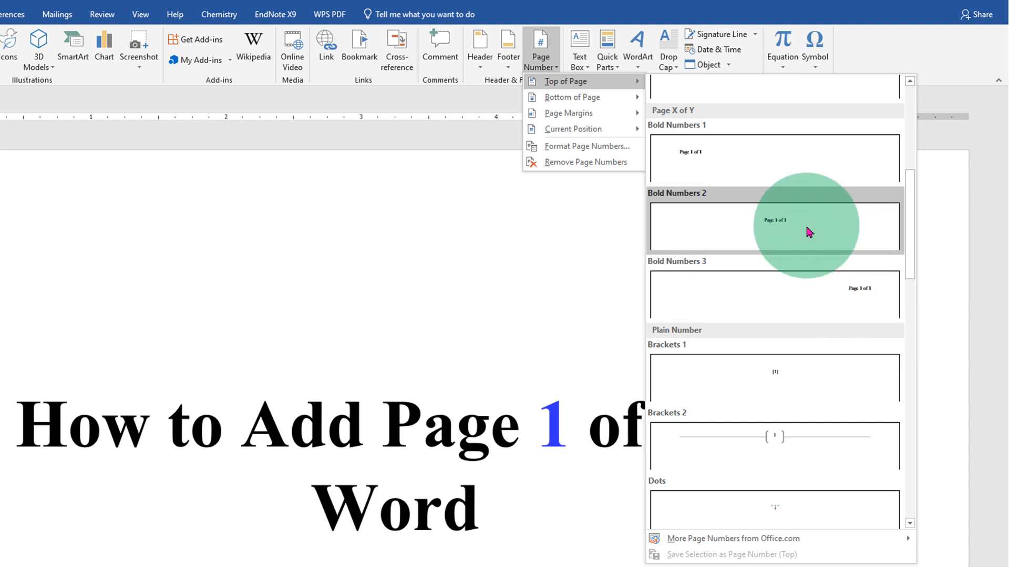
mouse_move(798, 231)
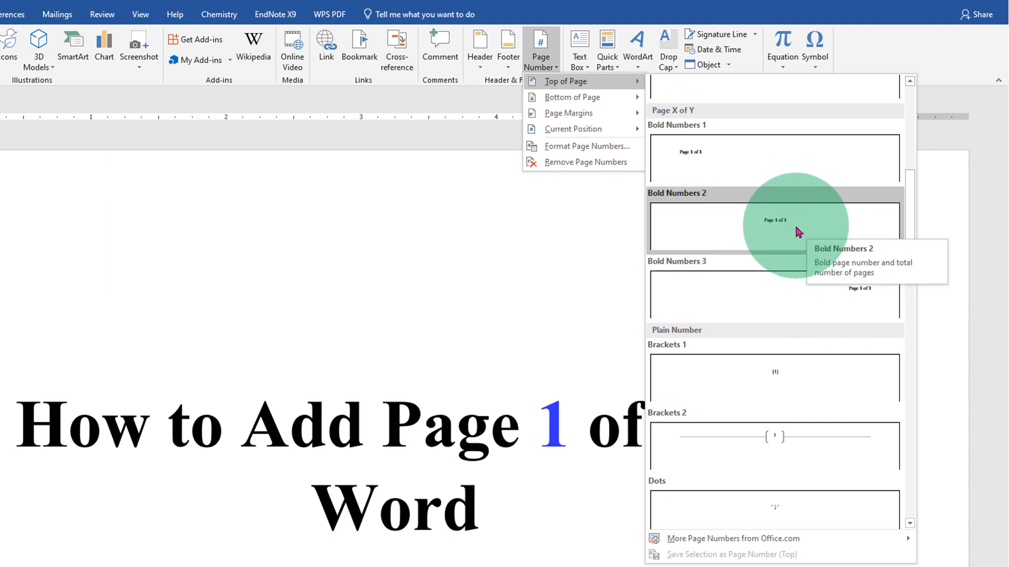
Step: Insert the Bold Numbers 2 'Page 1 of 2' header and return to the body text
click(774, 224)
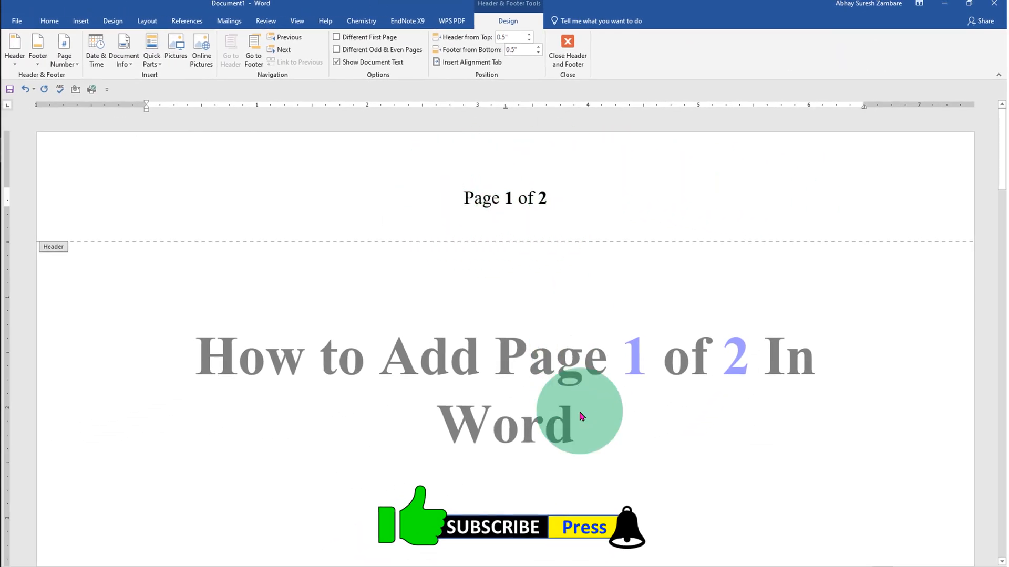
mouse_move(594, 451)
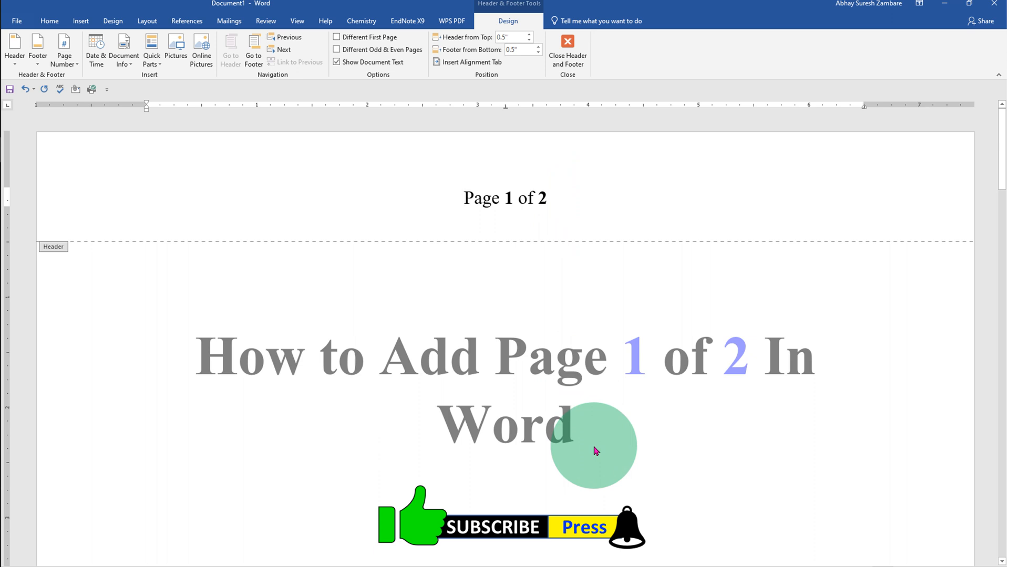
click(567, 51)
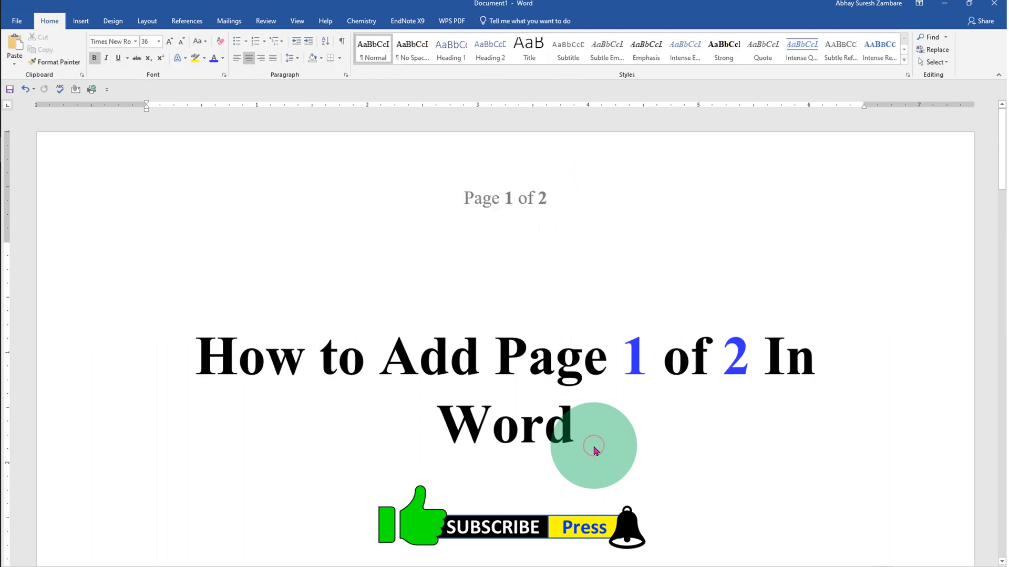
click(572, 428)
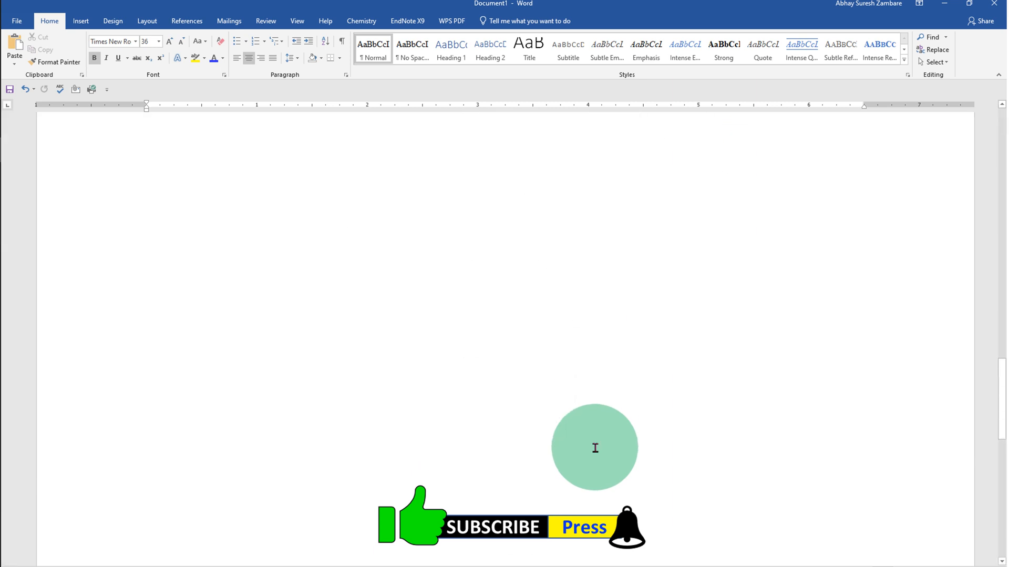
scroll(down, 3)
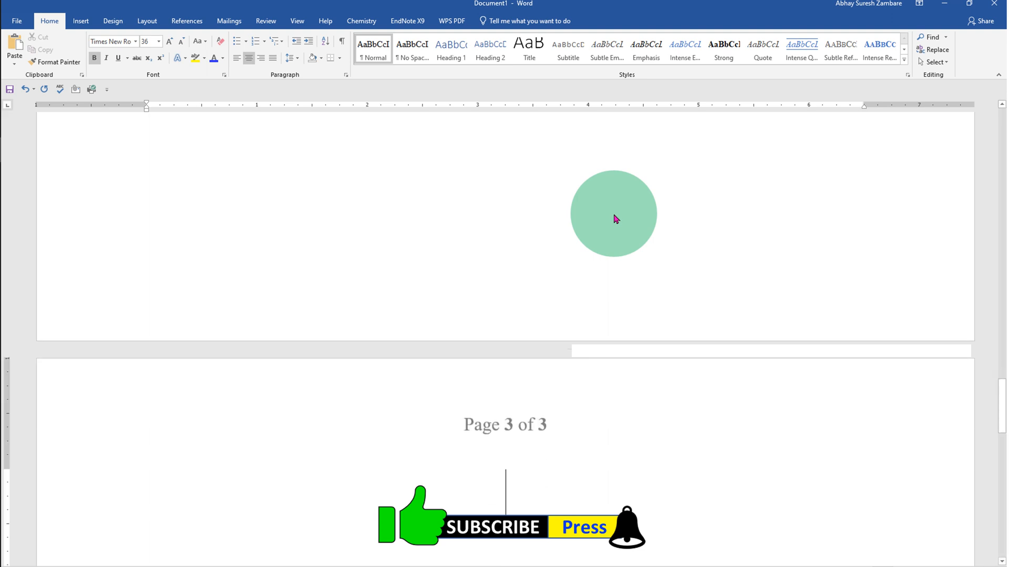
drag(612, 213, 476, 468)
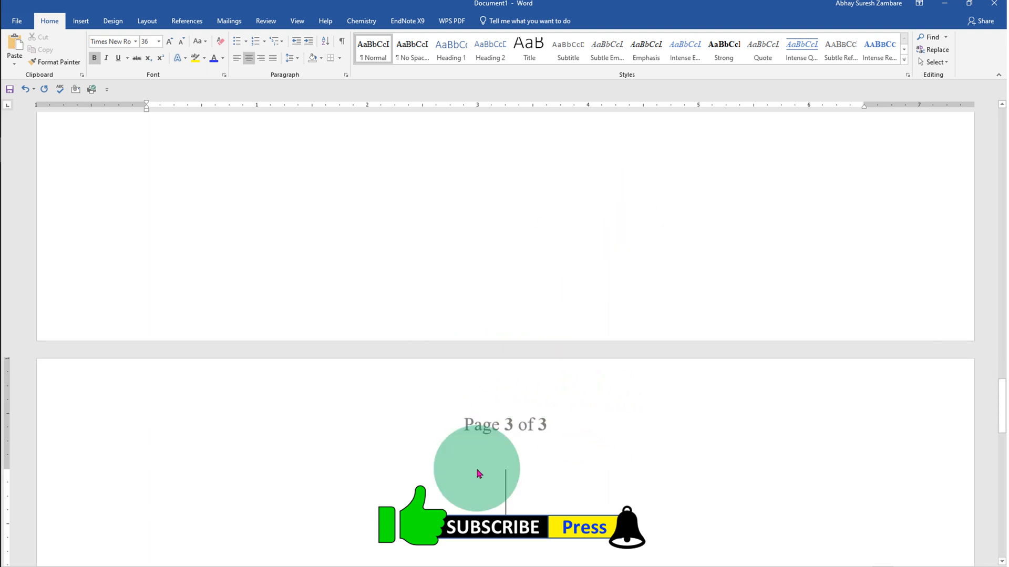